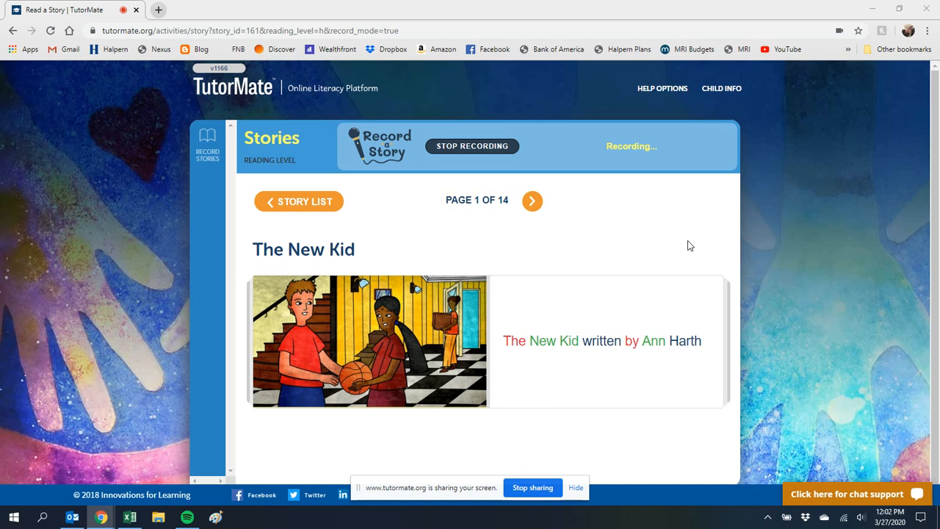
# Turn from the title page of The New Kid to page 2, where Tom throws his baseball
pyautogui.click(532, 200)
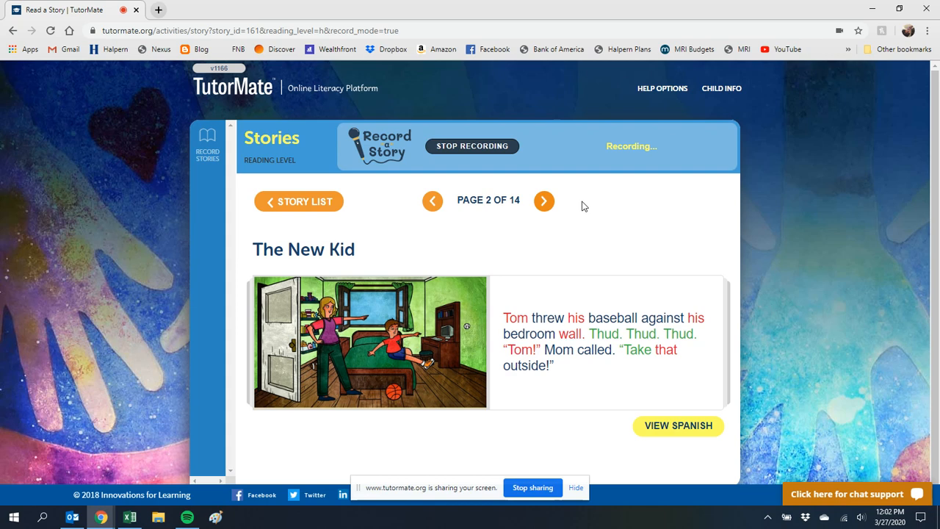
pyautogui.moveTo(590, 209)
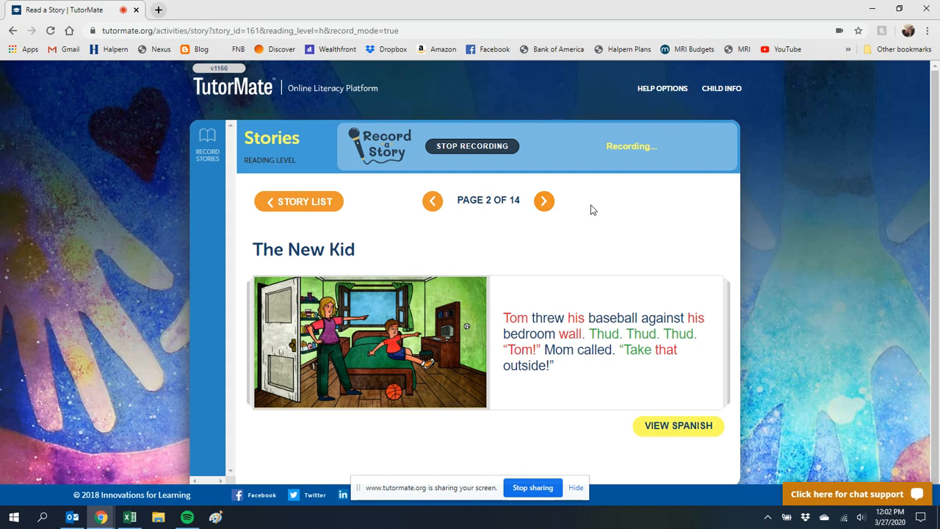
# Turn through page 3 to page 4 of 14, where Tom's lamp falls over
pyautogui.click(544, 199)
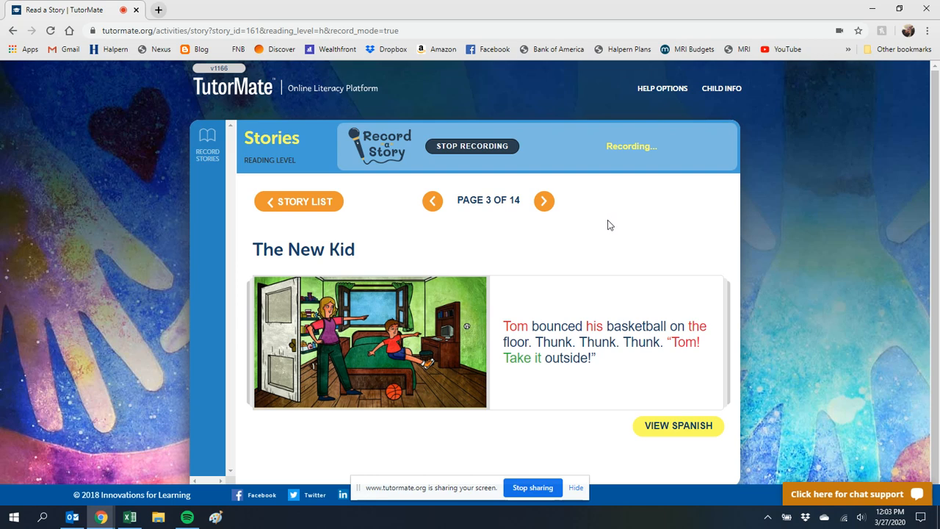
pyautogui.click(543, 200)
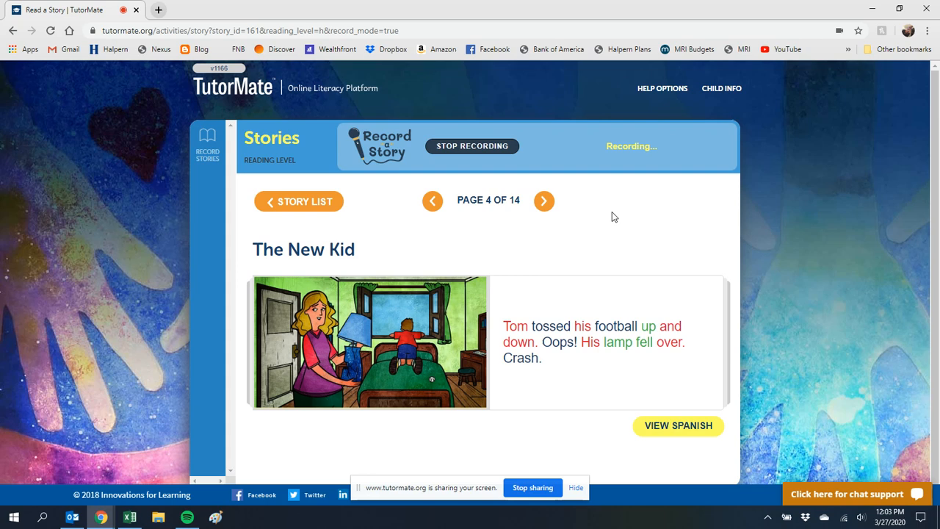
pyautogui.moveTo(544, 200)
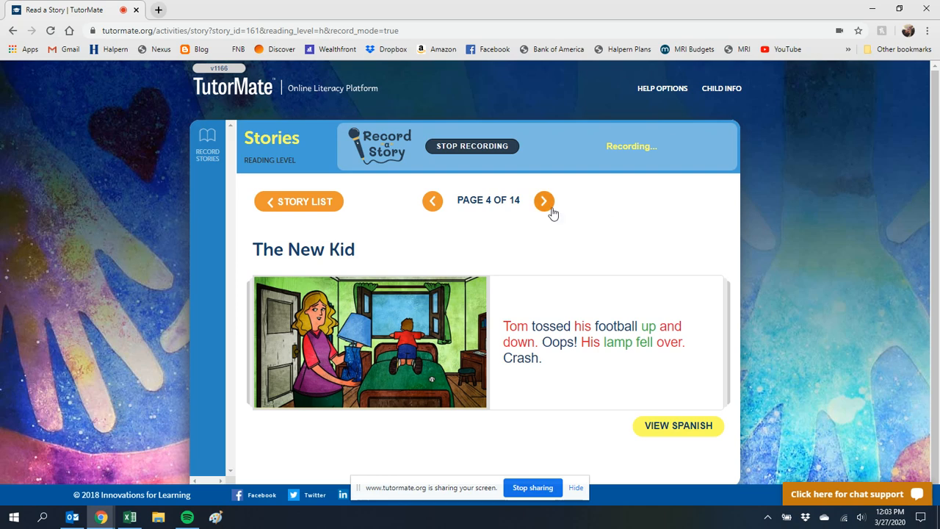
# Turn through page 5 to page 6 of 14, where Tom sees the moving truck
pyautogui.click(544, 199)
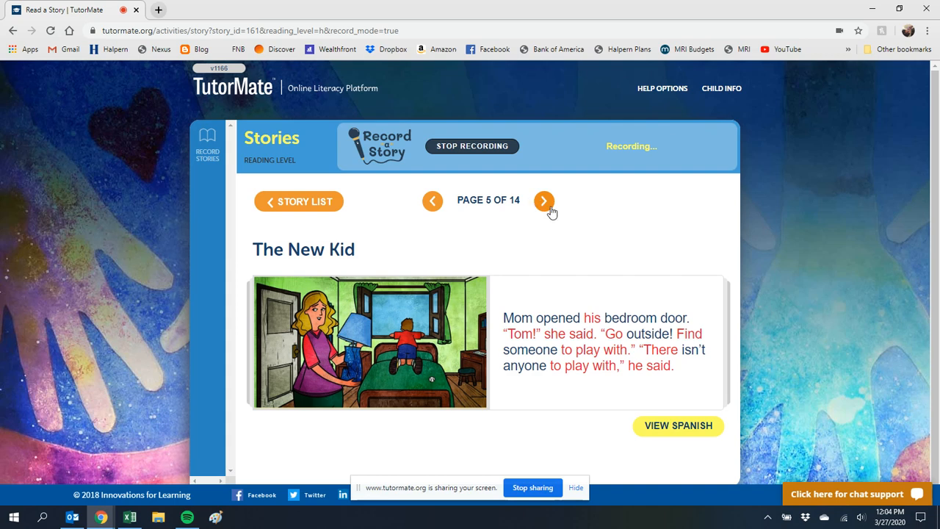
pyautogui.click(544, 200)
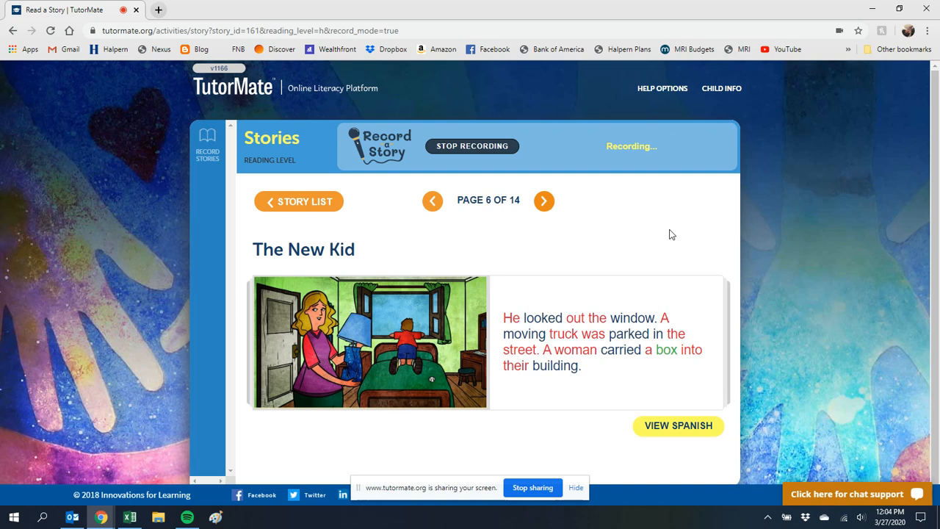
# Turn through page 7 to page 8 of 14, where Tom peeks into a box
pyautogui.click(543, 200)
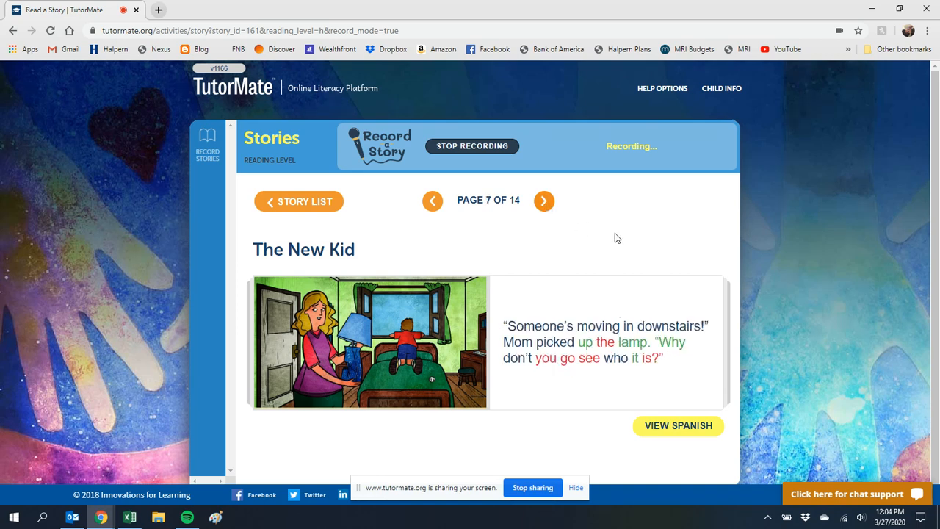
pyautogui.moveTo(623, 238)
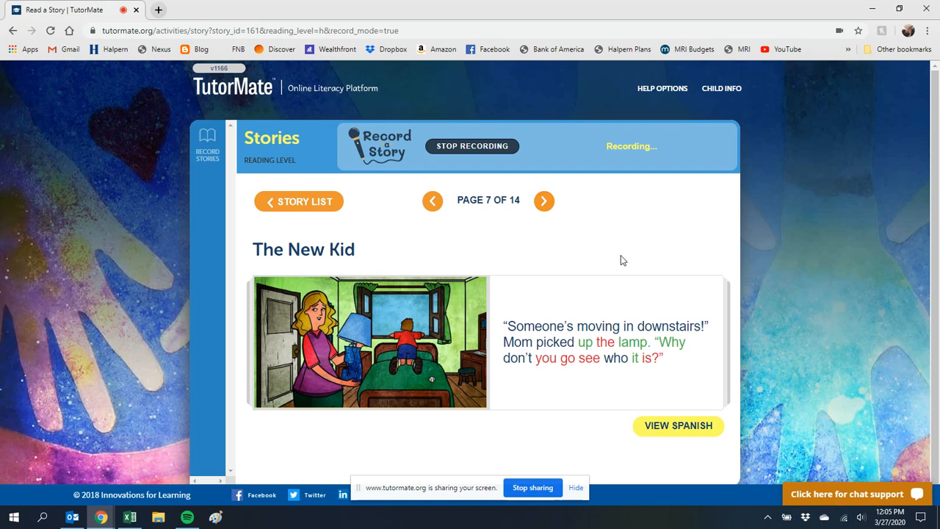
pyautogui.click(544, 200)
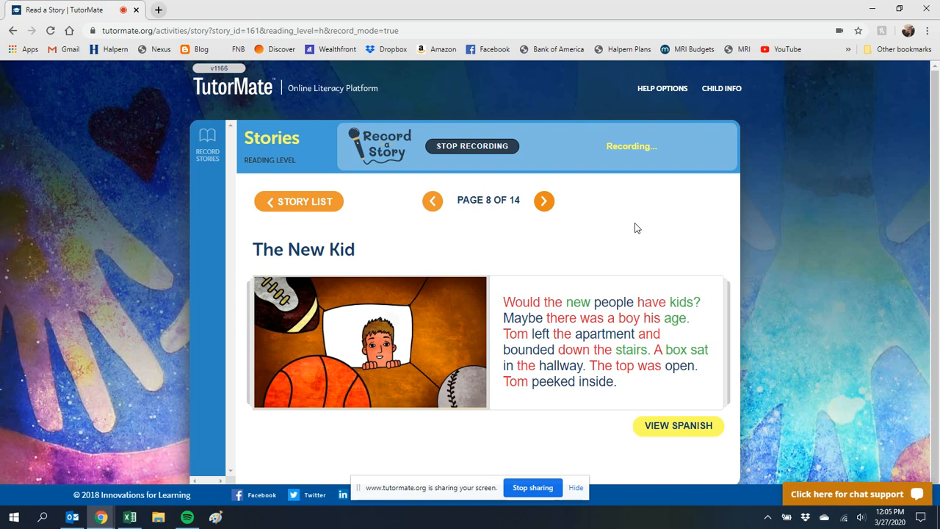
pyautogui.moveTo(576, 256)
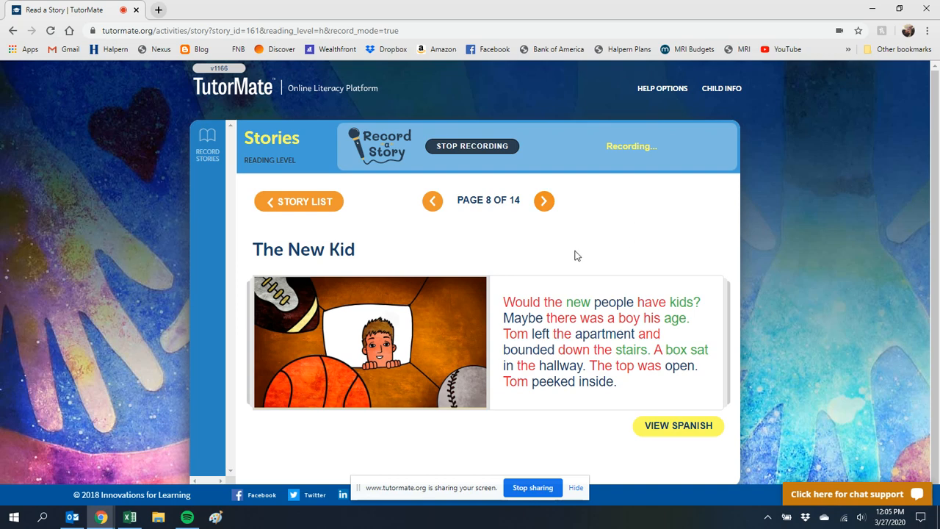
# Turn to page 9 of 14, with the basketball, mitt and football, while recording continues
pyautogui.click(543, 200)
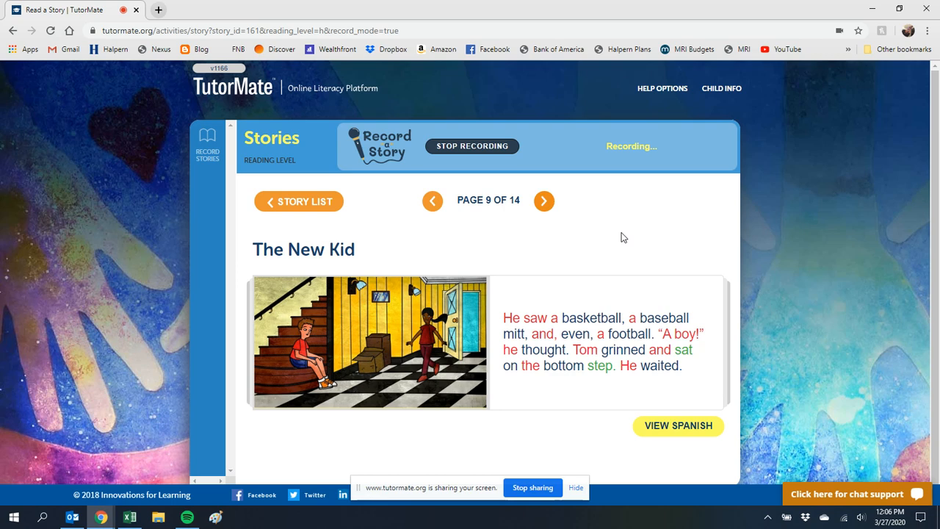
pyautogui.moveTo(643, 261)
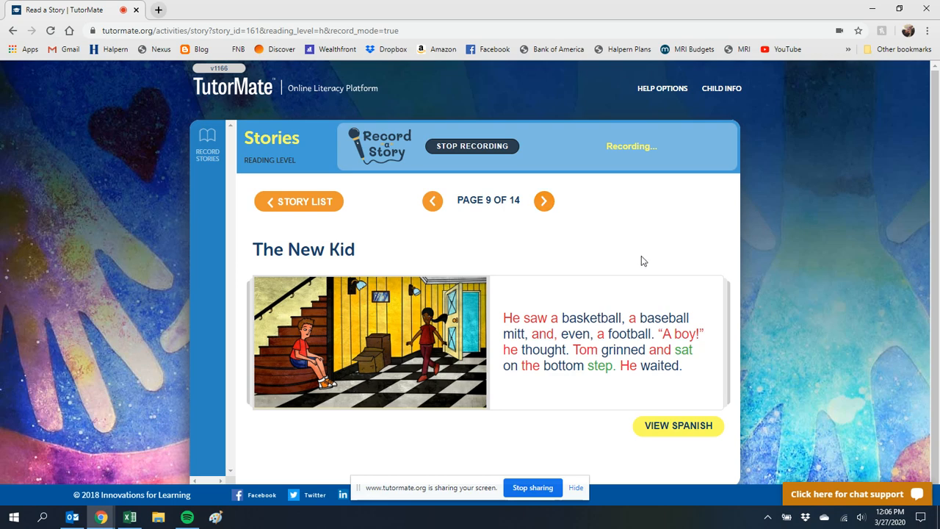
pyautogui.moveTo(544, 200)
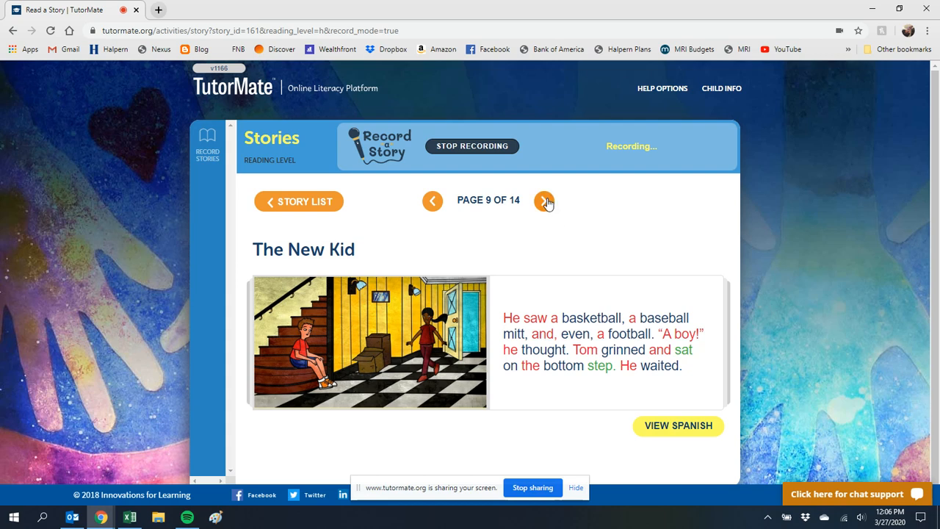
# Turn to page 10 of 14, where the new boy's name is revealed as Sam
pyautogui.click(546, 199)
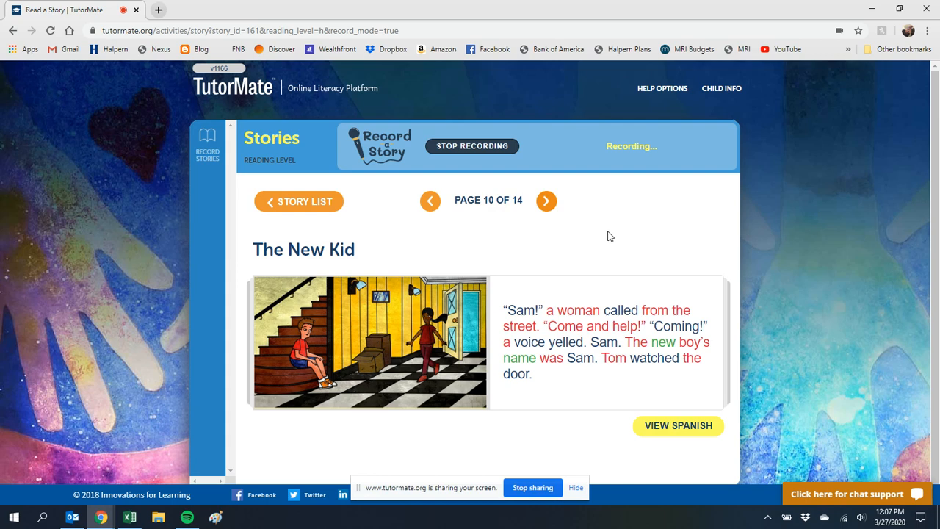
pyautogui.moveTo(613, 241)
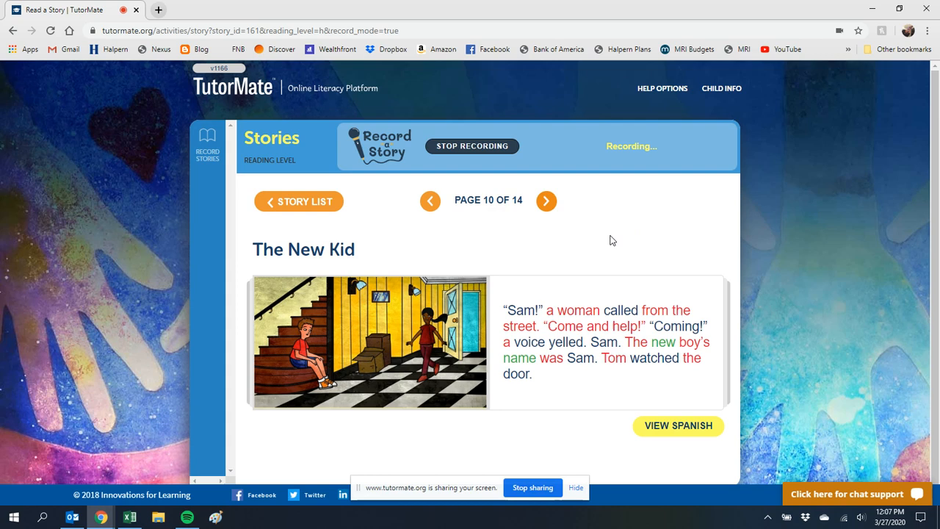
# Turn to page 11 of 14, where a girl runs in and introduces herself as Sam
pyautogui.click(546, 199)
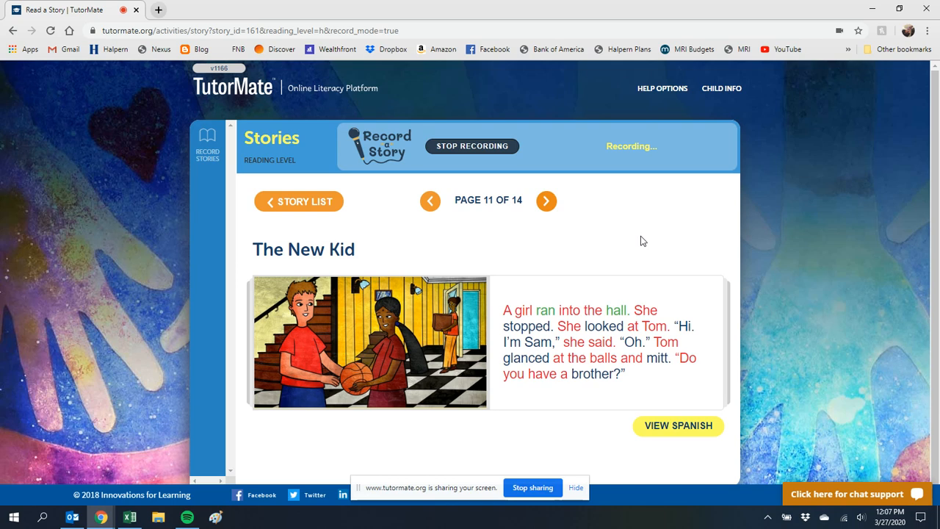
pyautogui.moveTo(629, 251)
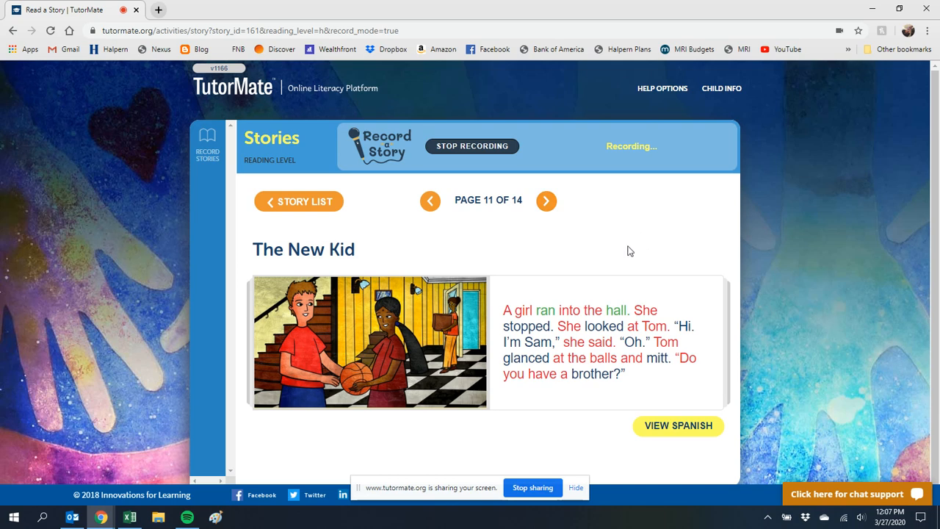
# Turn to page 12 of 14, where Sam bounces the basketball on the floor
pyautogui.click(547, 200)
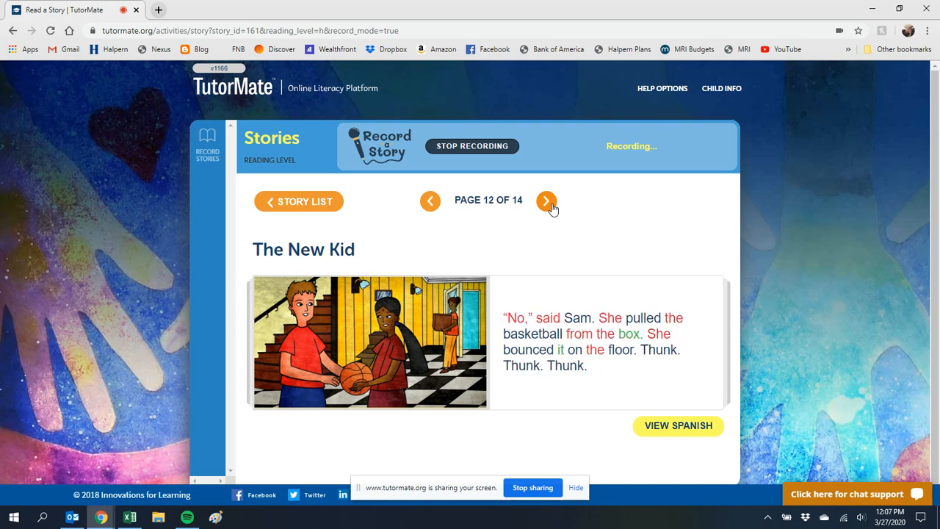
pyautogui.moveTo(664, 250)
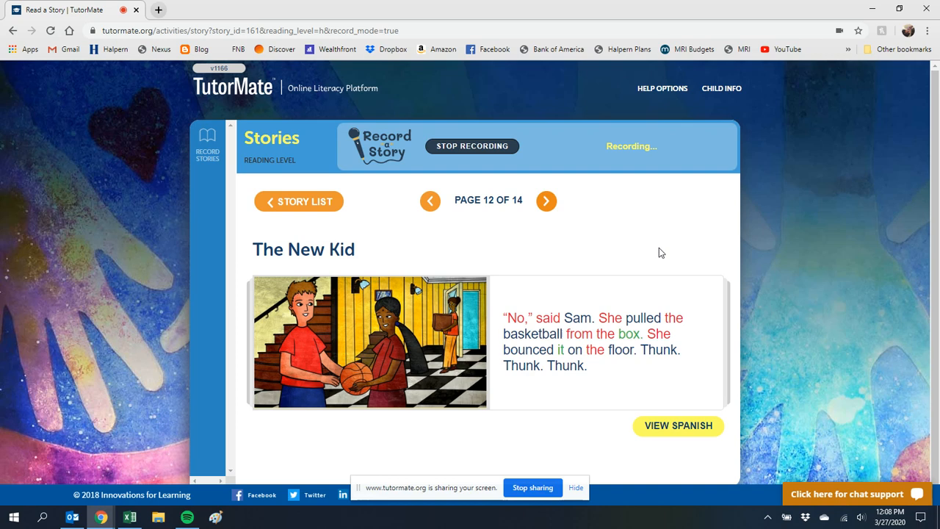
# Turn to page 13 of 14, where a woman carries a box and Tom says let's play
pyautogui.click(546, 200)
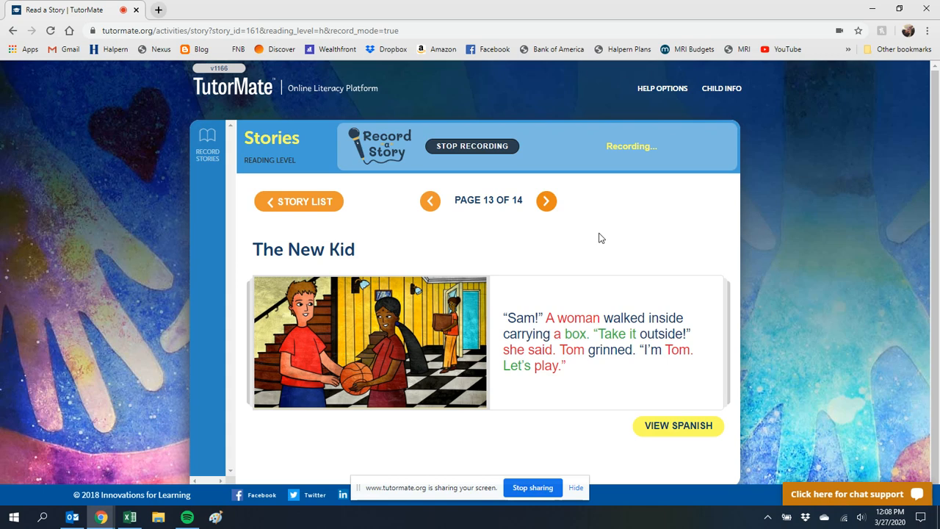
pyautogui.moveTo(623, 250)
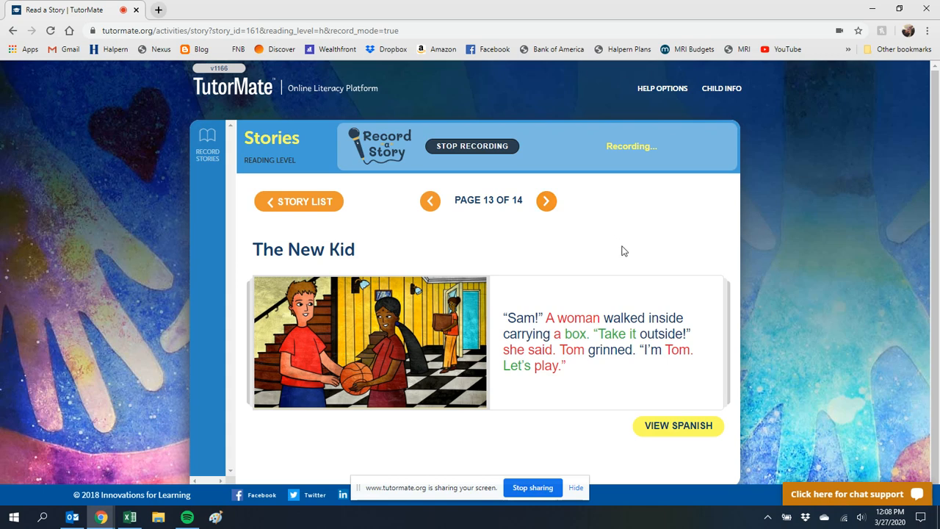
# Turn to the final page 14 of 14 showing the four comprehension questions
pyautogui.click(547, 200)
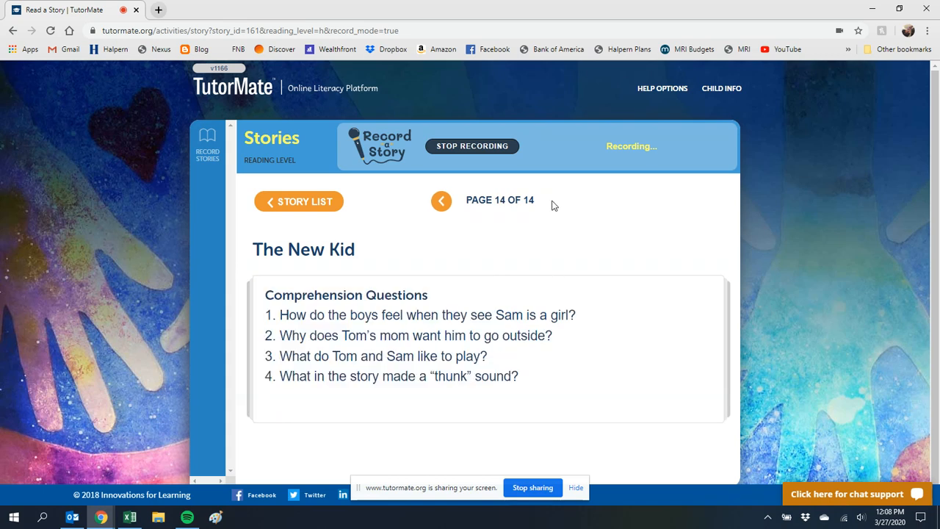
pyautogui.moveTo(576, 235)
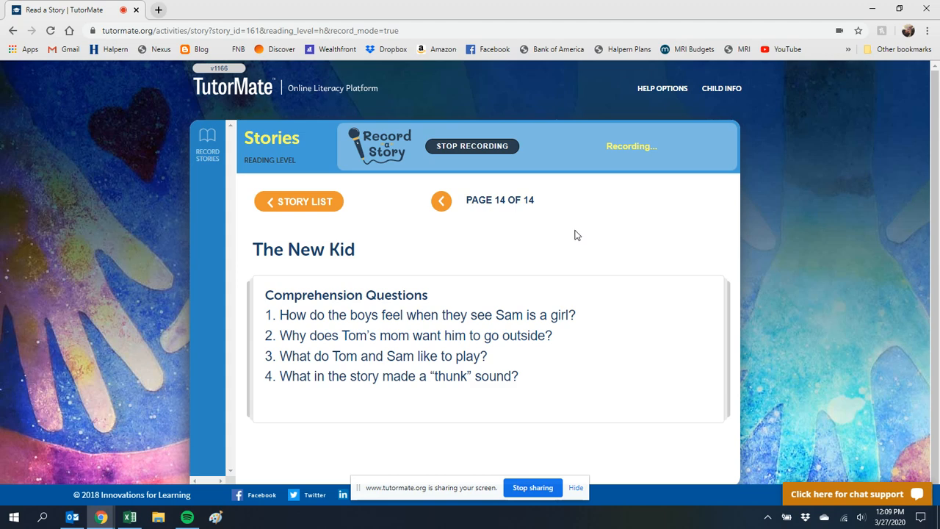
pyautogui.moveTo(587, 229)
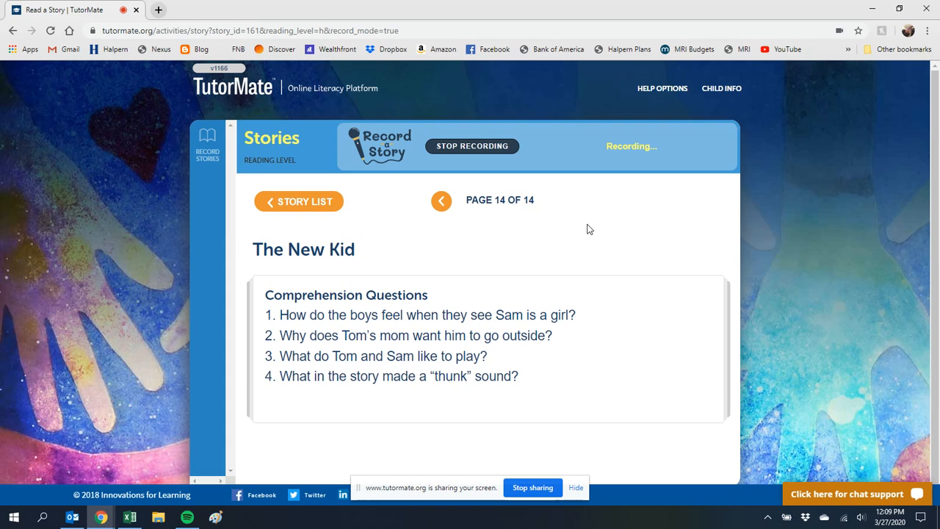